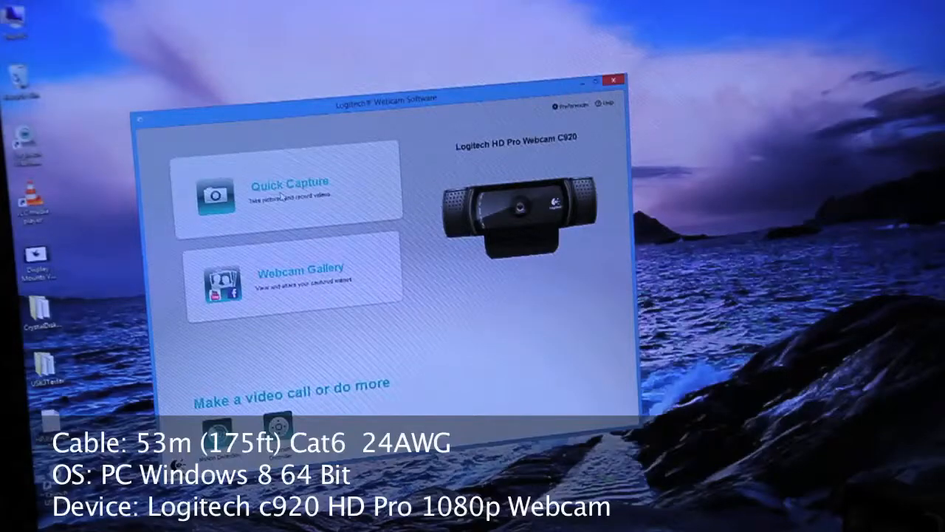
# - Open Quick Capture for a live C920 preview and show the Controls panel beside it
pyautogui.click(288, 181)
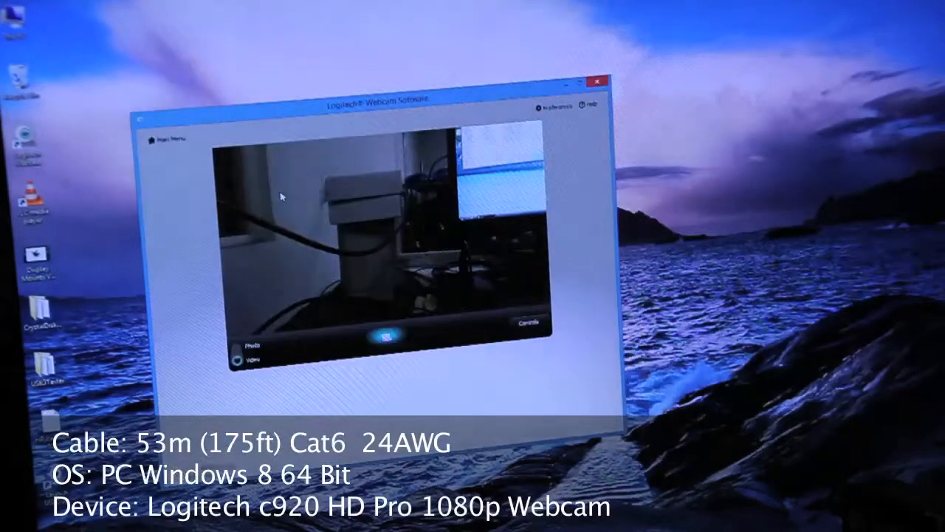
pyautogui.click(526, 324)
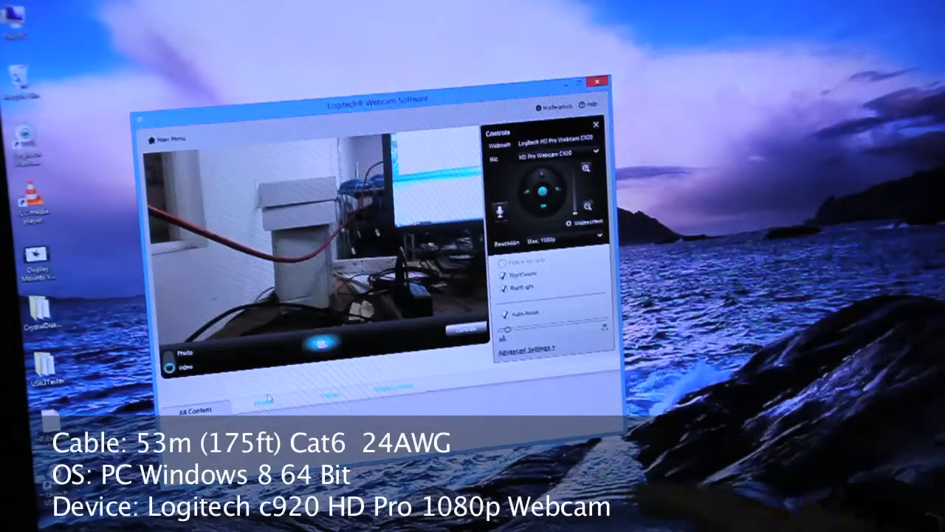